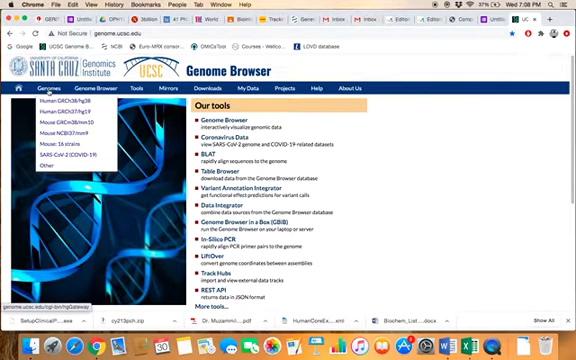
Choose the human Feb. 2009 (GRCh37/hg19) assembly from the Genomes menu.
{"action": "left_click", "coordinate": [60, 122]}
{"action": "type", "text": "CDK6"}
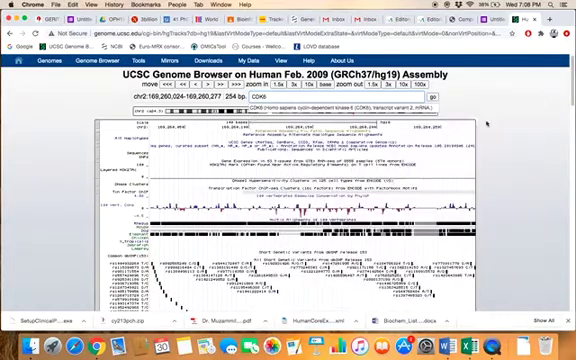
{"action": "left_click", "coordinate": [436, 96]}
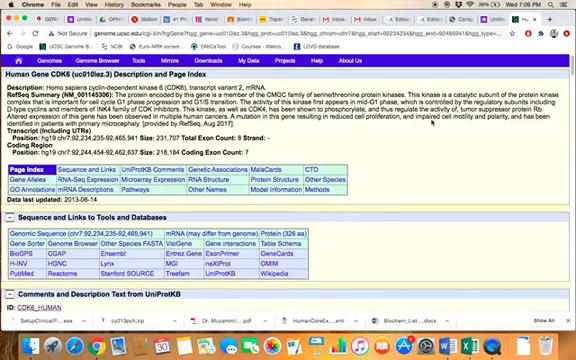
{"action": "mouse_move", "coordinate": [384, 204]}
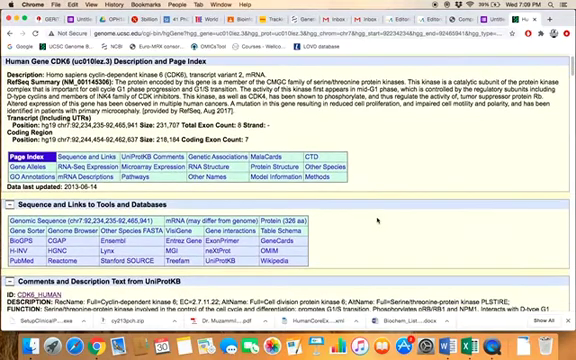
Scroll to the Sequence and Links section to reach the Genomic Sequence link.
{"action": "scroll", "scroll_direction": "down", "scroll_amount": 3}
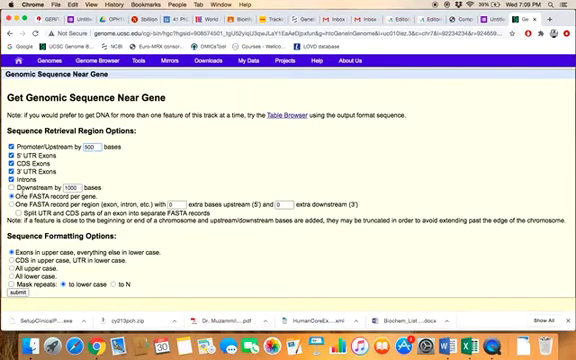
Include 500-base Promoter/Upstream and Downstream flanks in the CDK6 sequence.
{"action": "left_click", "coordinate": [16, 188]}
{"action": "type", "text": "500"}
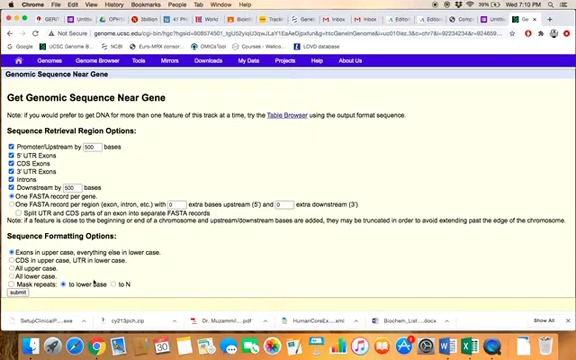
{"action": "left_click", "coordinate": [12, 288]}
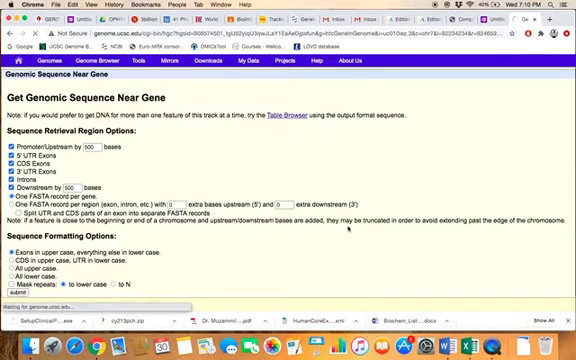